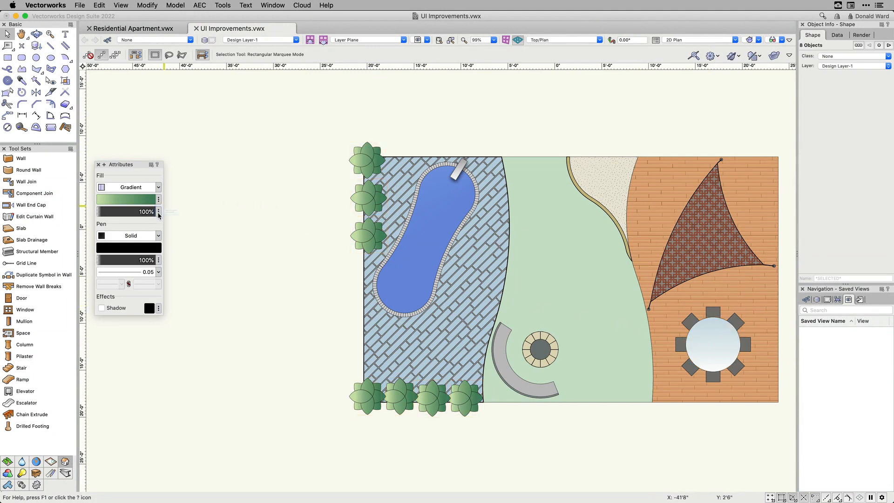
# Set the paving tile mapping rotation to 0 for horizontal courses, and change the pool's gradient type
pyautogui.click(158, 212)
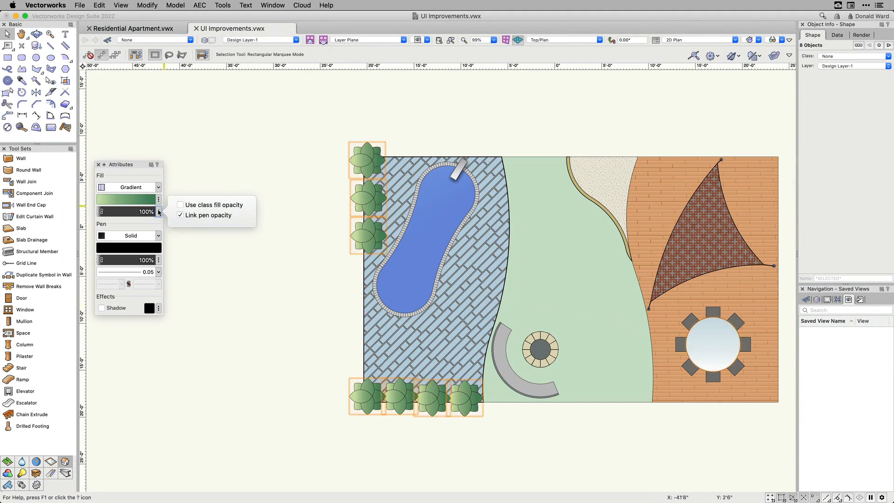
pyautogui.click(159, 211)
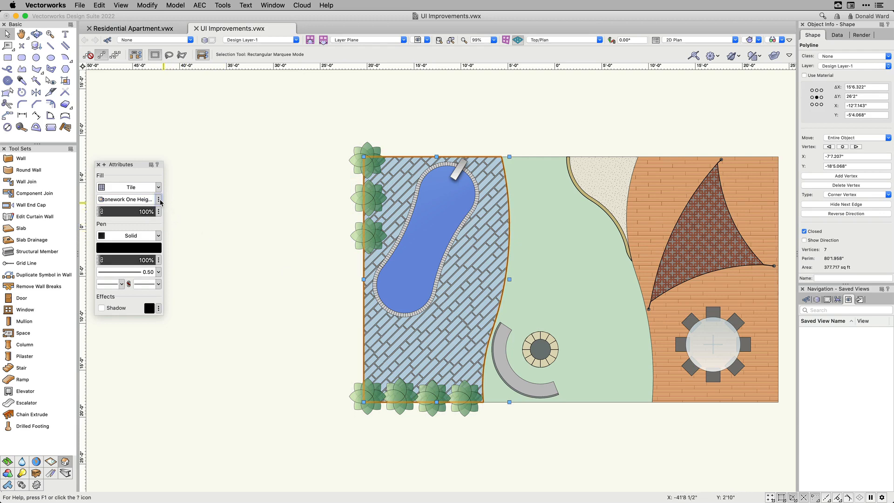
pyautogui.click(158, 199)
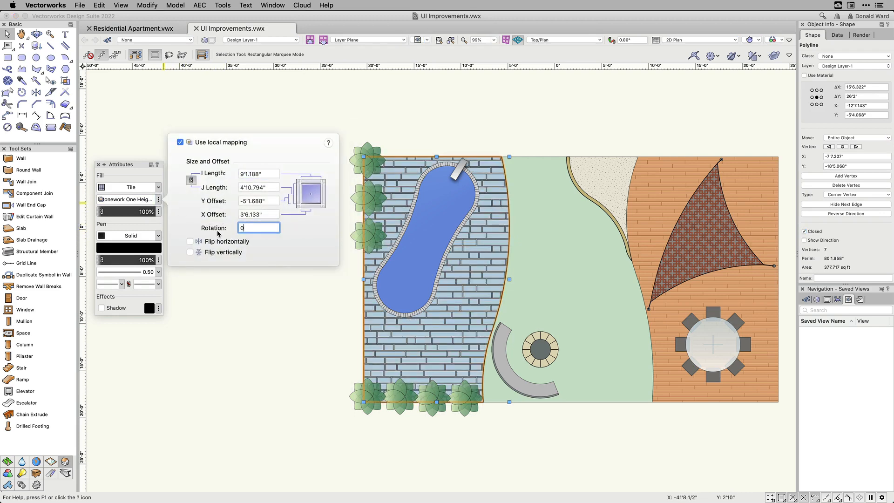
pyautogui.click(190, 241)
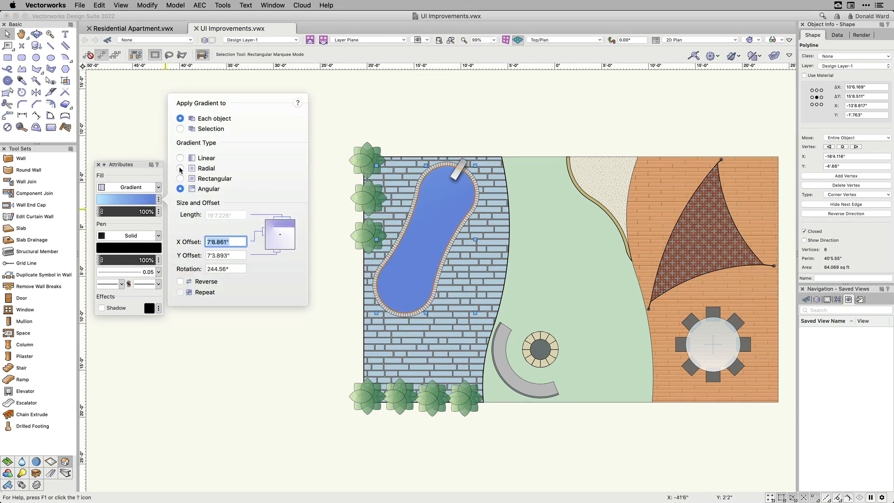
pyautogui.click(180, 168)
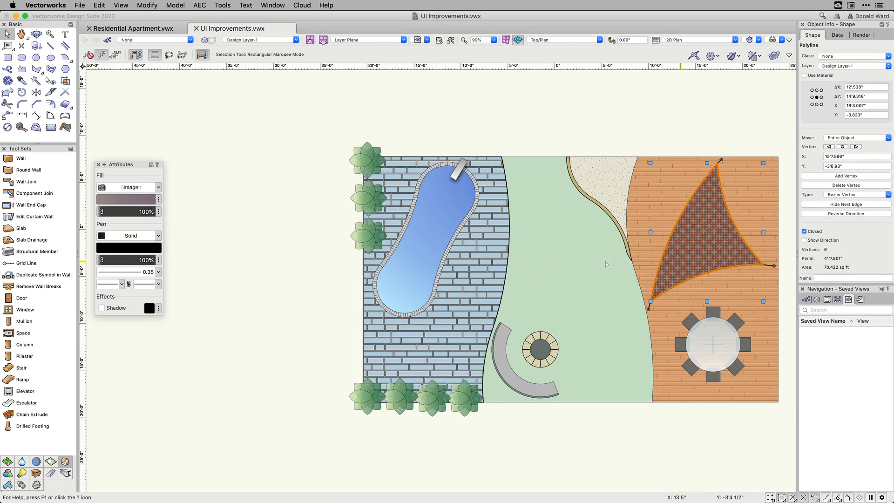
# Turn on the shade sail's drop shadow and set a blur of .4 in its options
pyautogui.click(101, 308)
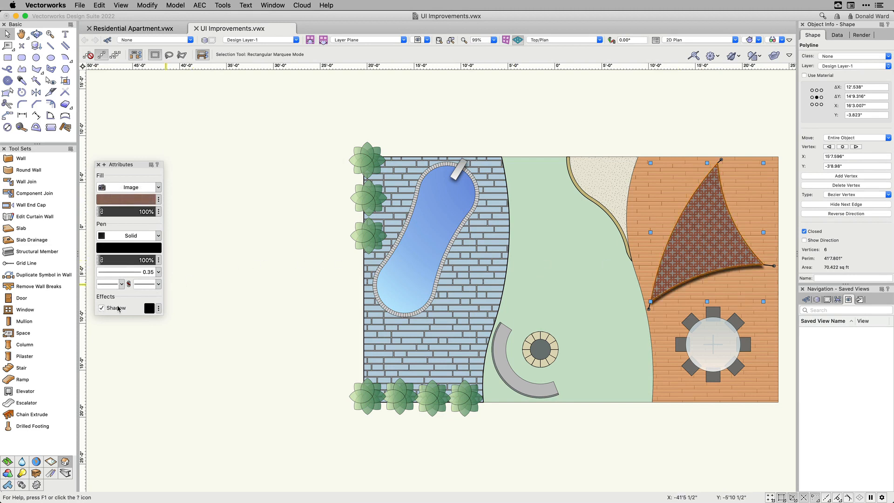
pyautogui.click(158, 308)
pyautogui.write('.3')
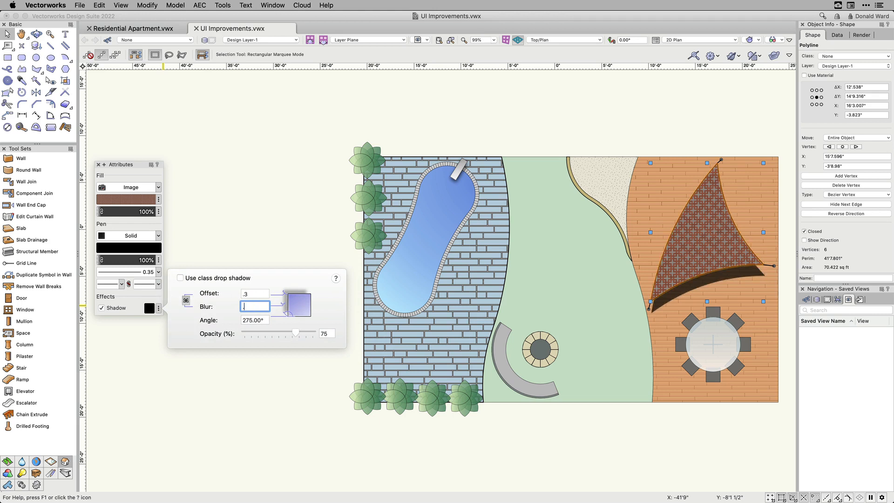
pyautogui.write('.4')
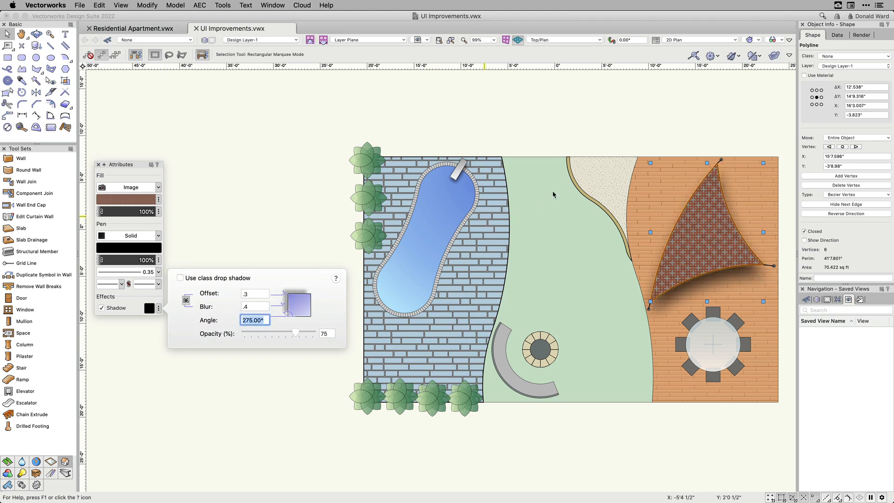